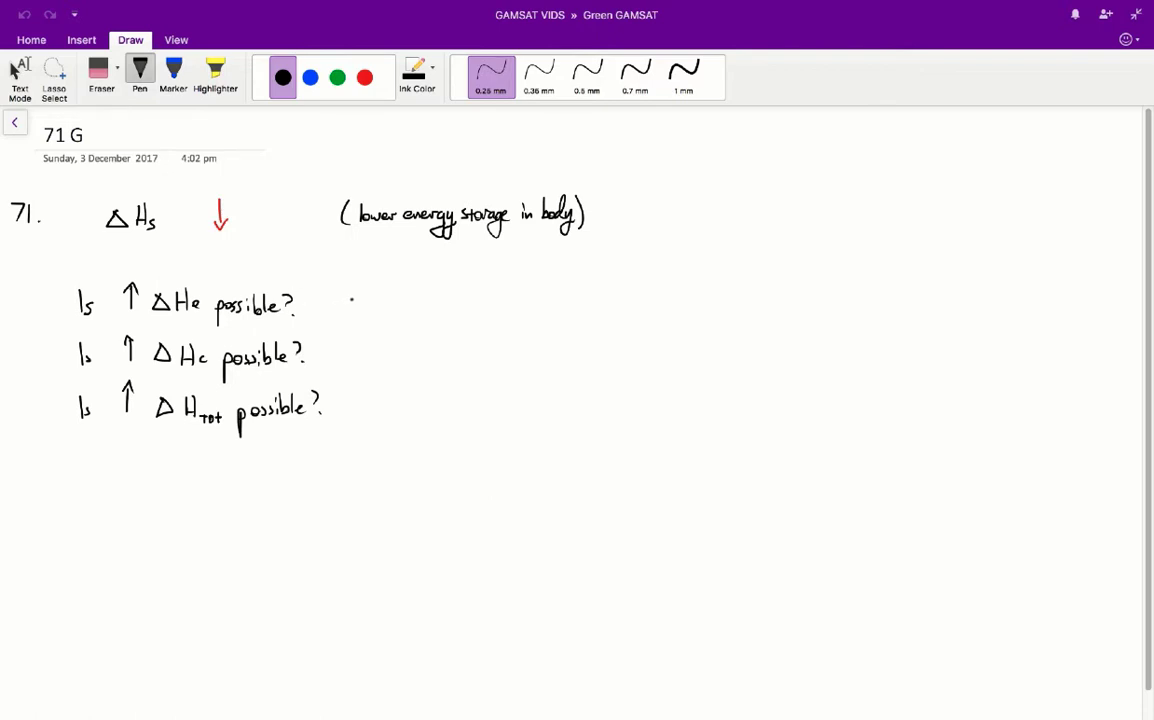
Draw a handwritten cross beside the first 'Is ↑ΔHe possible?' line.
{"action": "left_click_drag", "start_coordinate": [336, 304], "coordinate": [356, 316]}
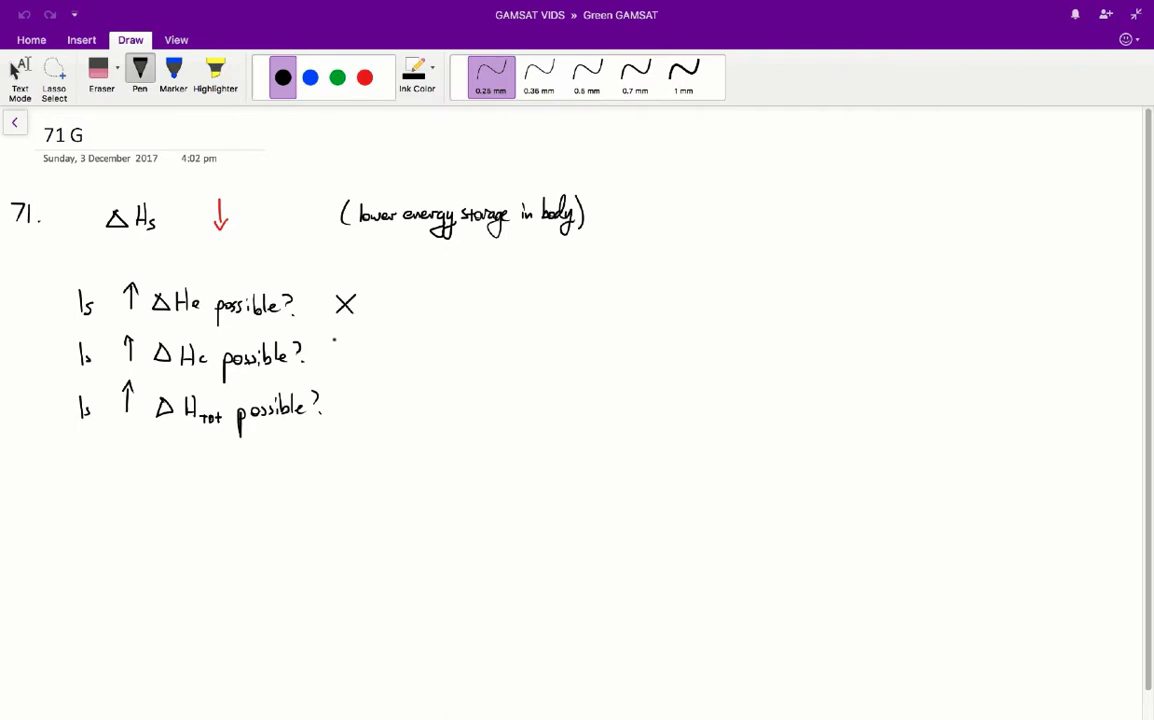
With the 0.5 mm pen, draw crosses beside the ΔHc and ΔHtot 'possible?' lines.
{"action": "left_click", "coordinate": [588, 76]}
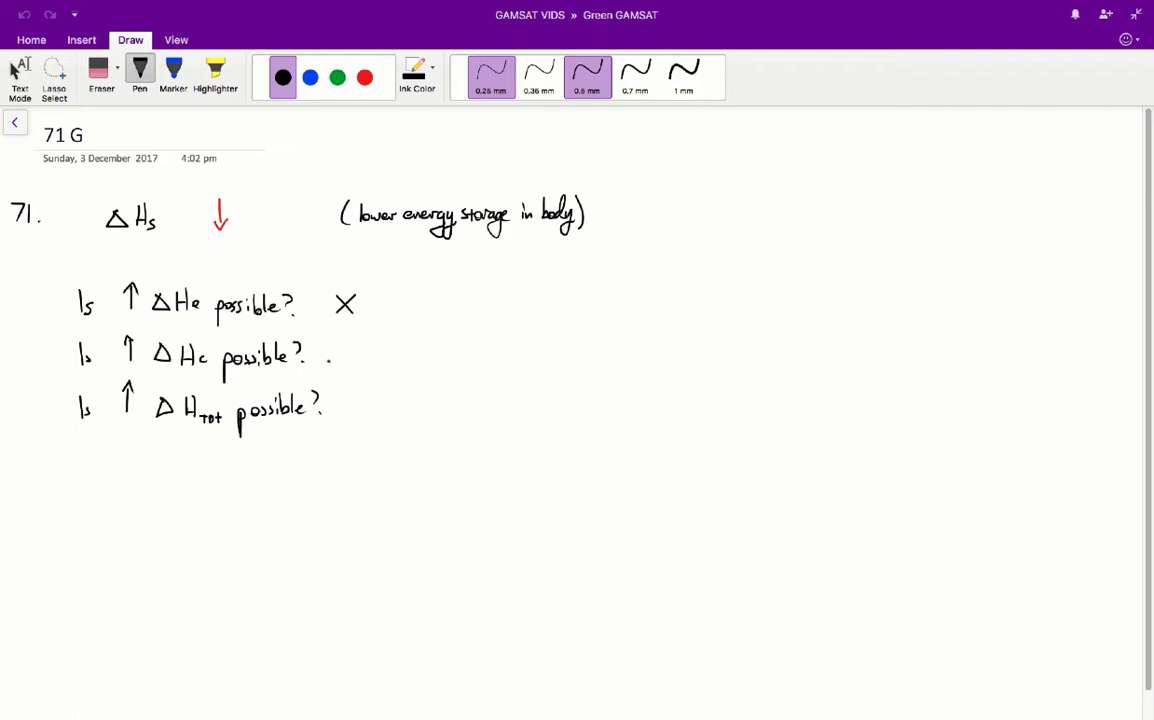
{"action": "left_click_drag", "start_coordinate": [332, 344], "coordinate": [352, 362]}
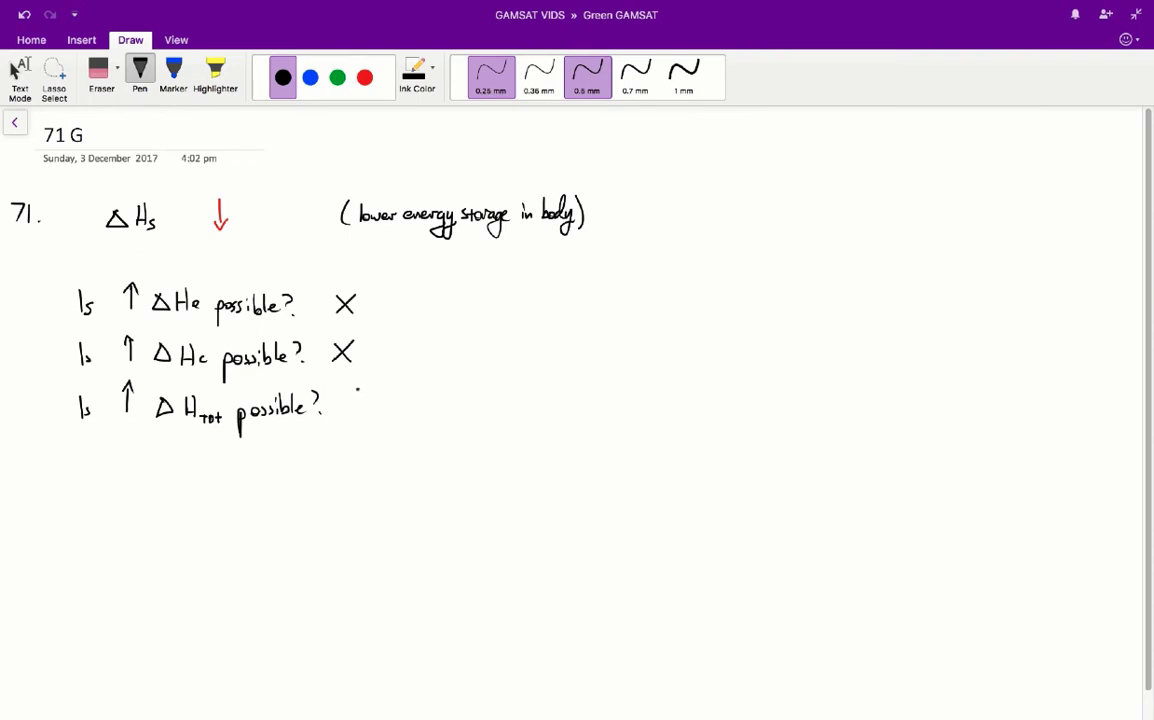
{"action": "left_click_drag", "start_coordinate": [340, 396], "coordinate": [358, 412]}
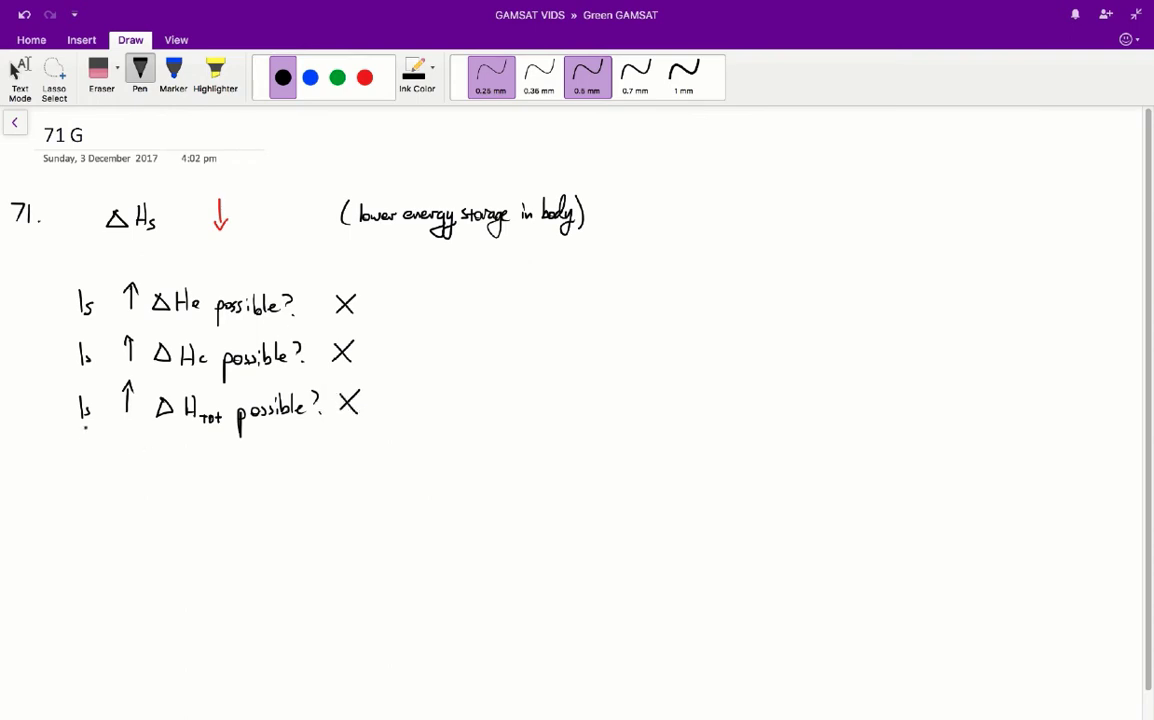